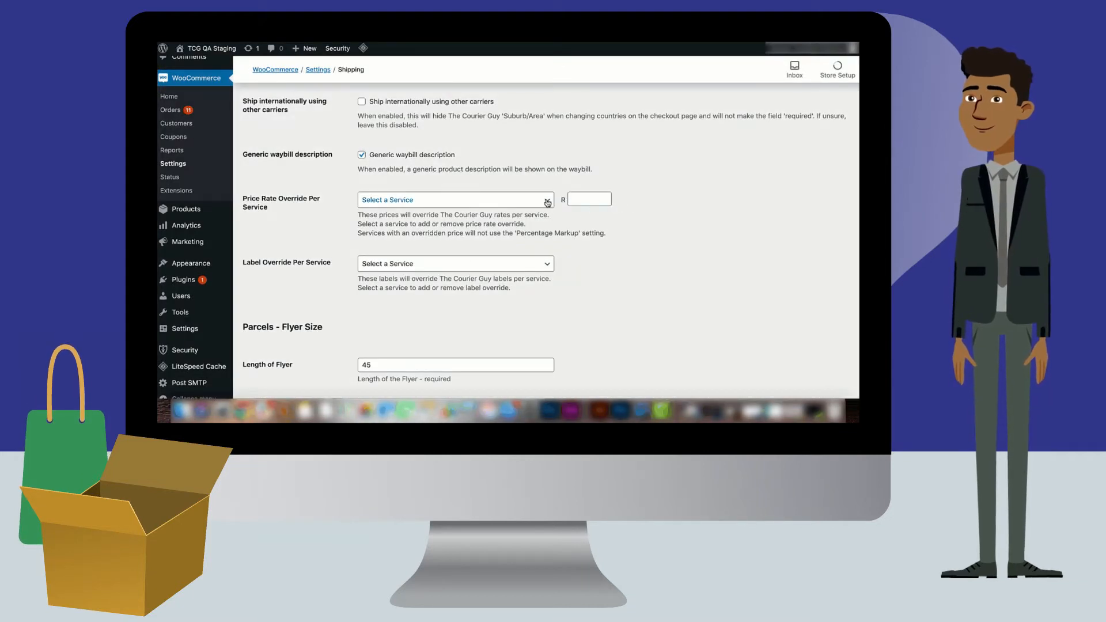
Step: Choose a service for price override and enter its override price in the R field
left_click(455, 200)
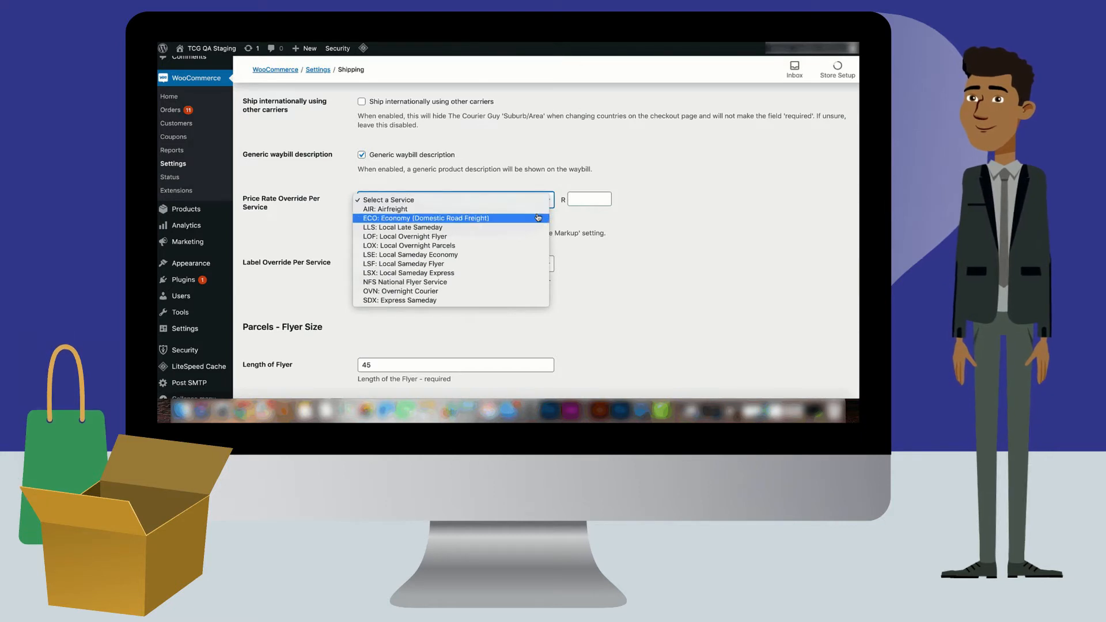
left_click(426, 218)
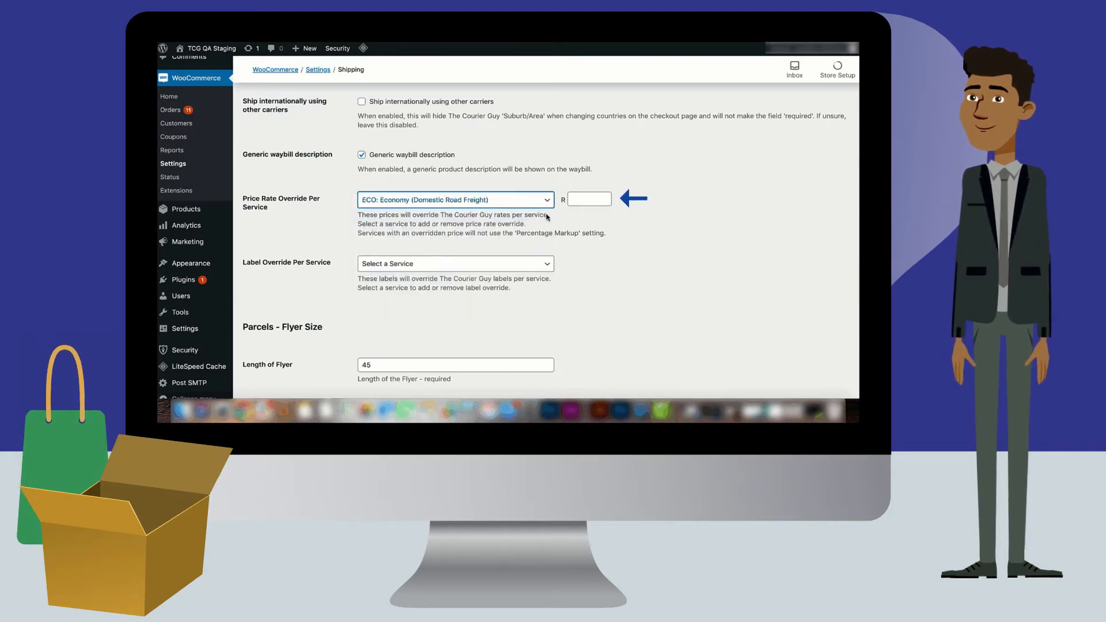
type("100")
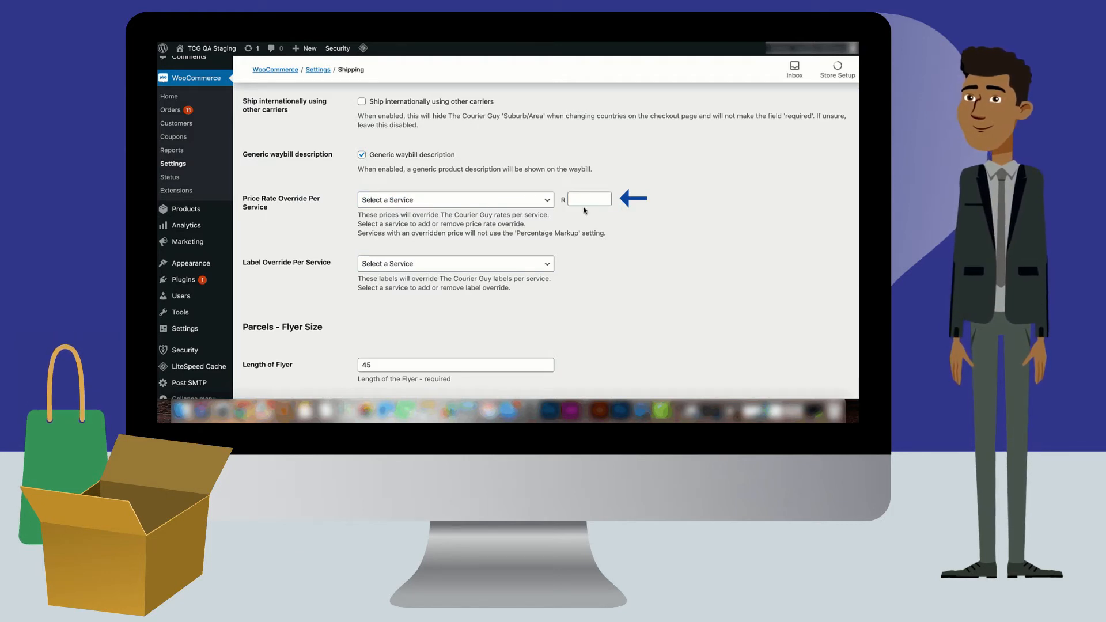
left_click(455, 199)
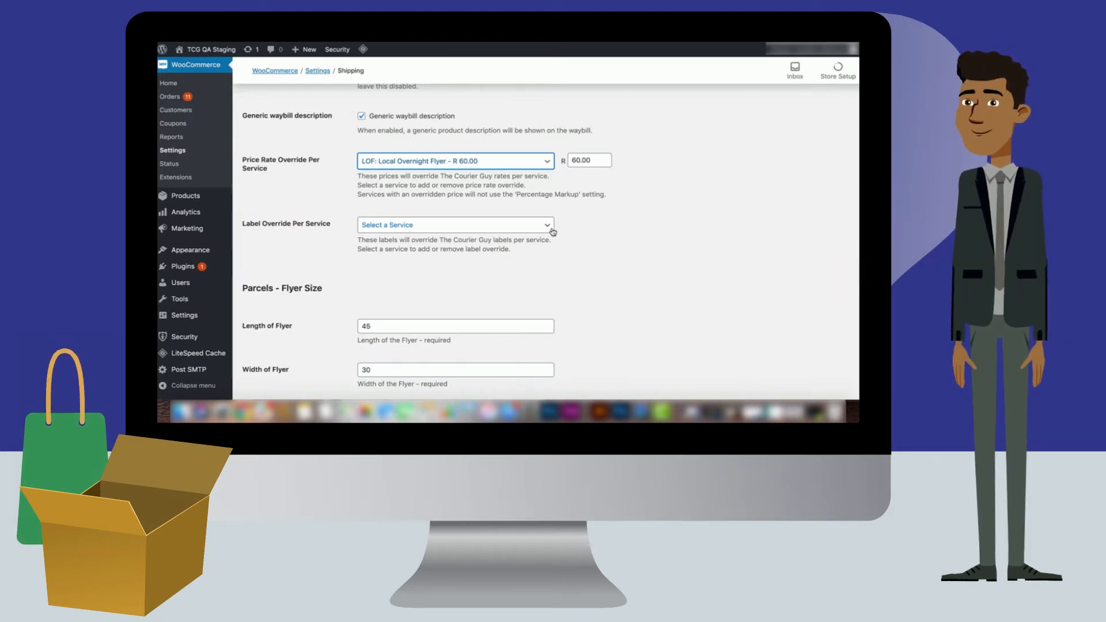
Step: Give the ECO: Economy service the custom label 'Standa' as its label override
left_click(454, 224)
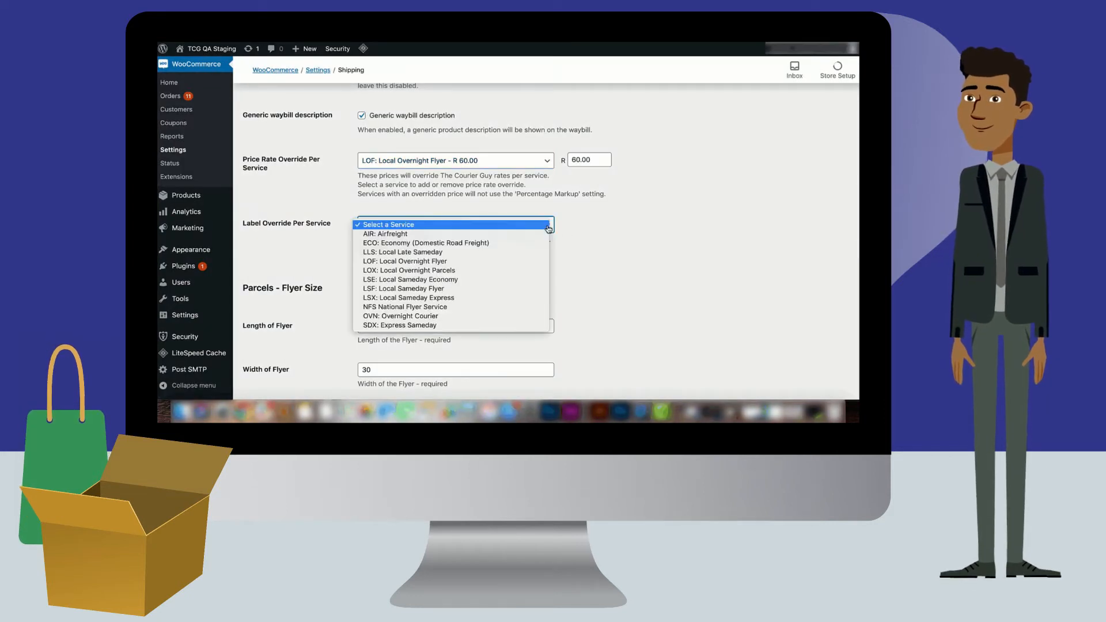
mouse_move(426, 241)
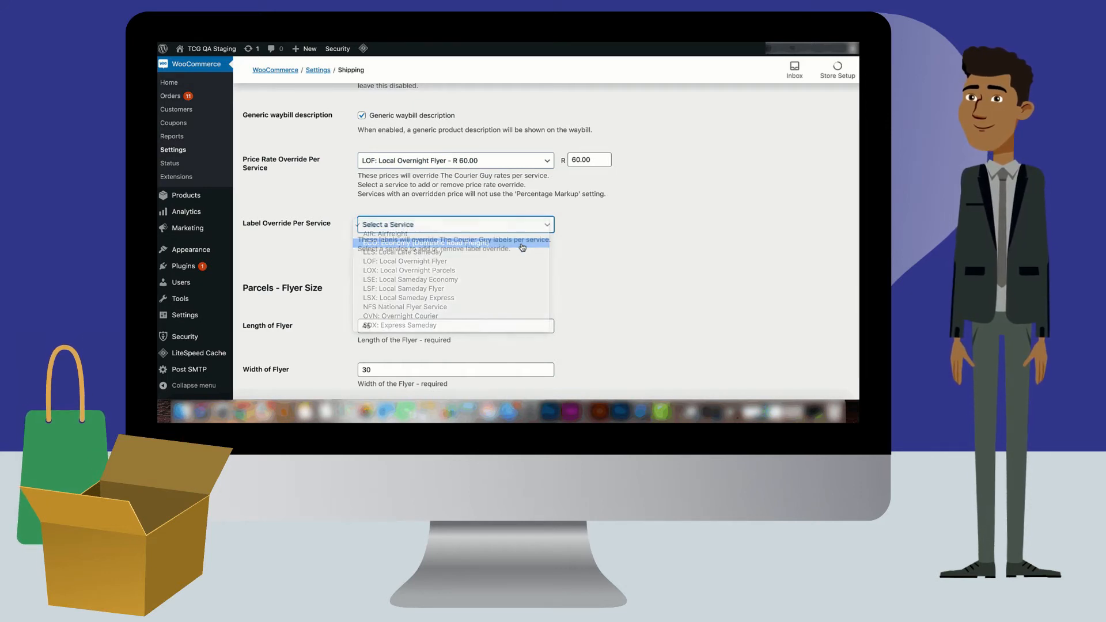
left_click(434, 244)
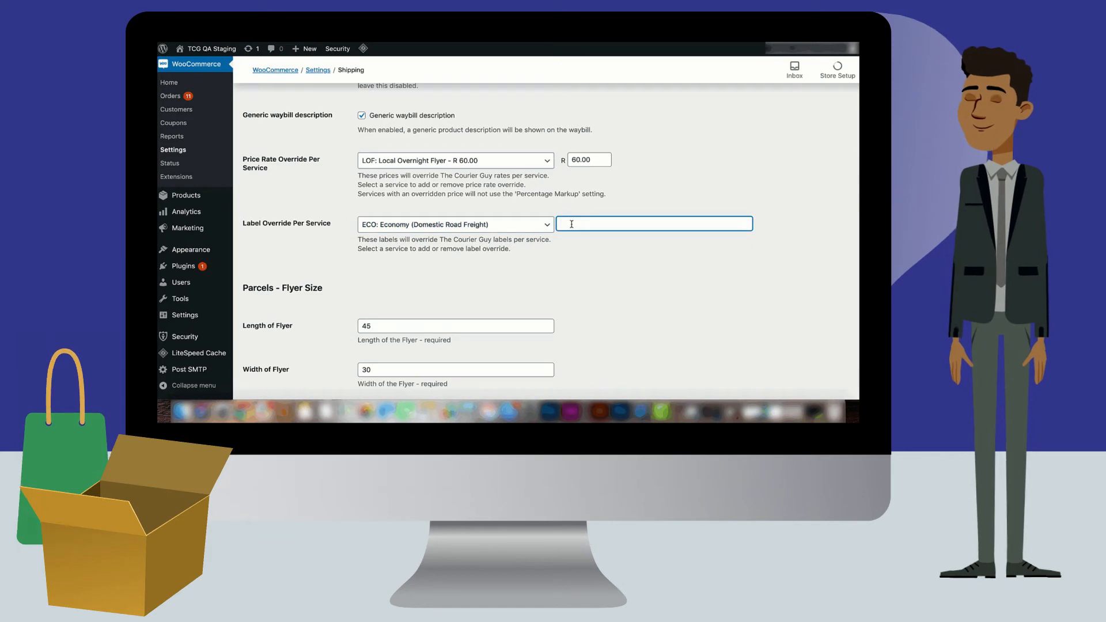
type("Standard shippi")
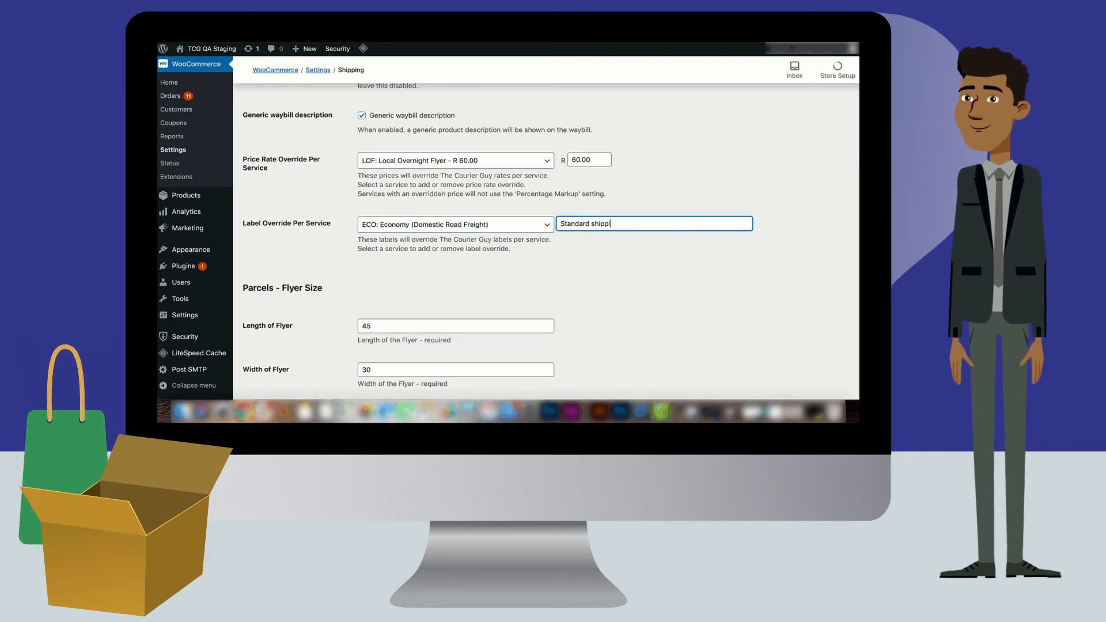
left_click(454, 223)
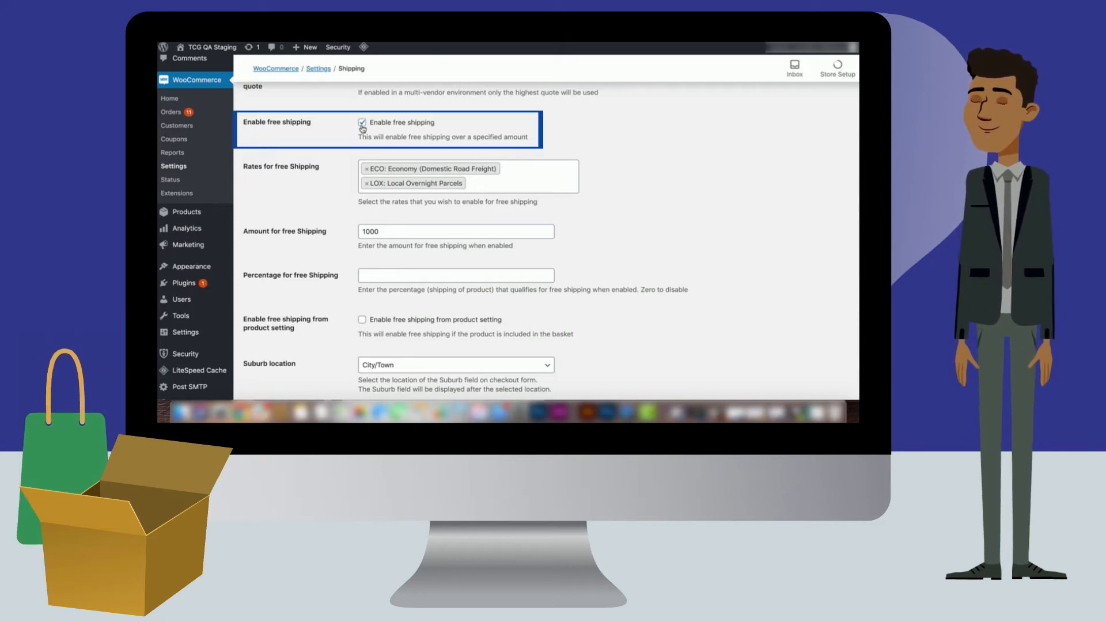
Step: Enable free shipping over a set order amount of 1000
left_click(455, 231)
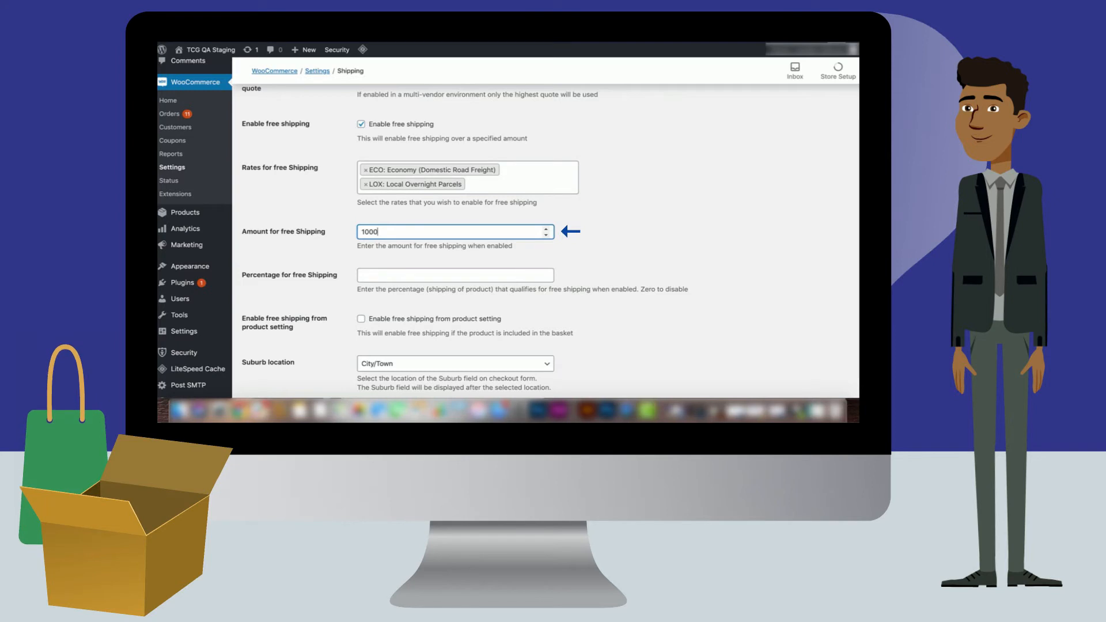
Step: Try 10 in Percentage for free Shipping, then replace it with 0 to disable it
left_click(454, 276)
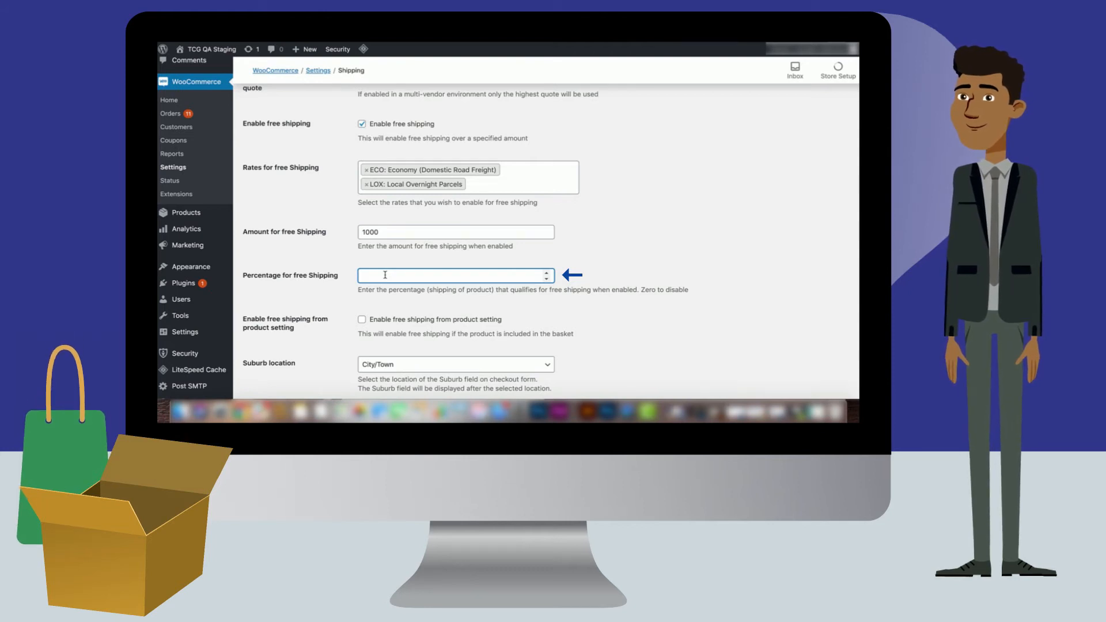
type("10")
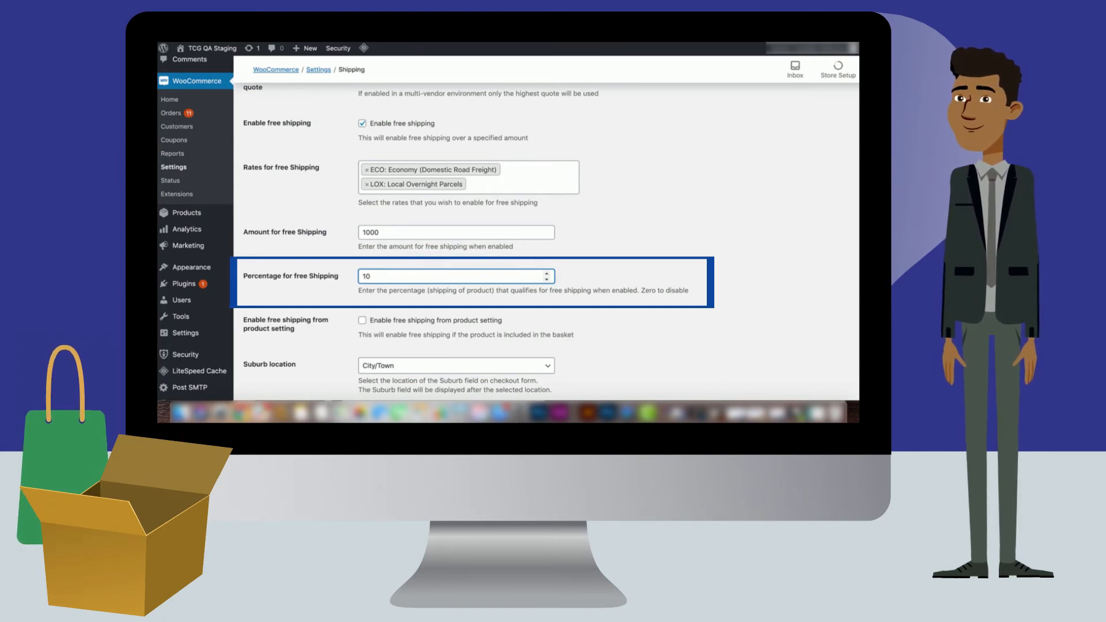
type("0")
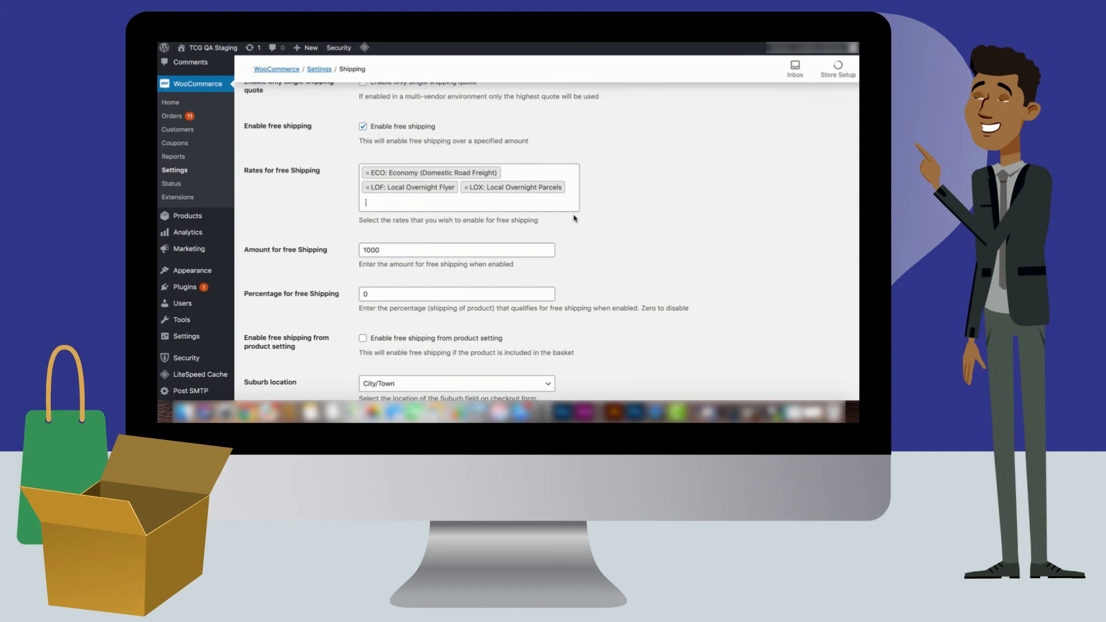
Step: Add LOF: Local Overnight Flyer to the rates eligible for free shipping
left_click(466, 201)
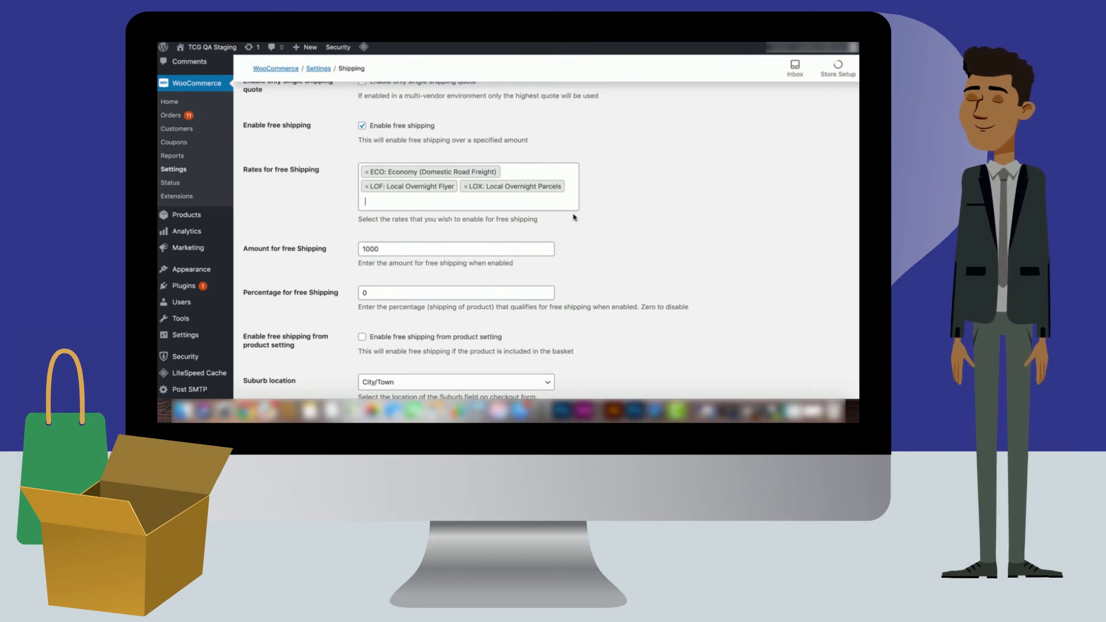
scroll("down", 3)
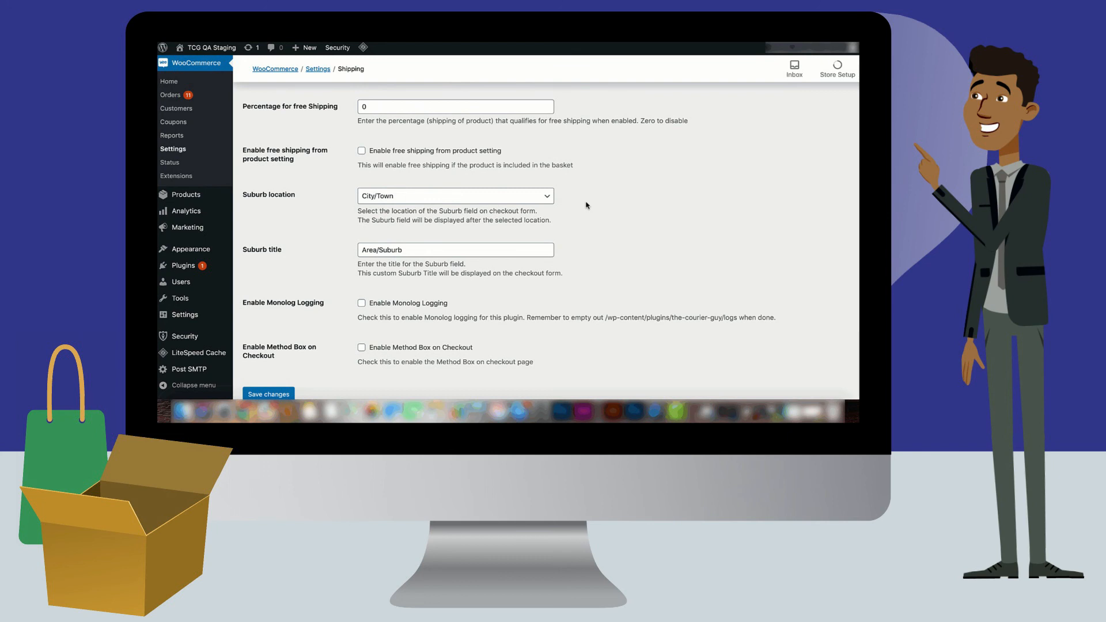
left_click(456, 196)
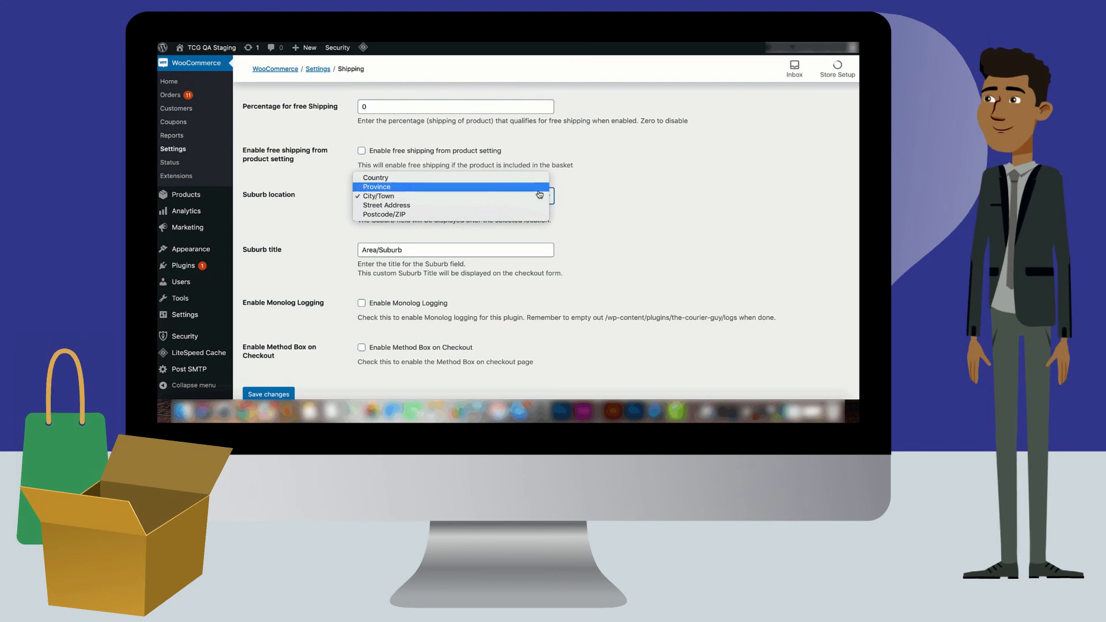
left_click(384, 196)
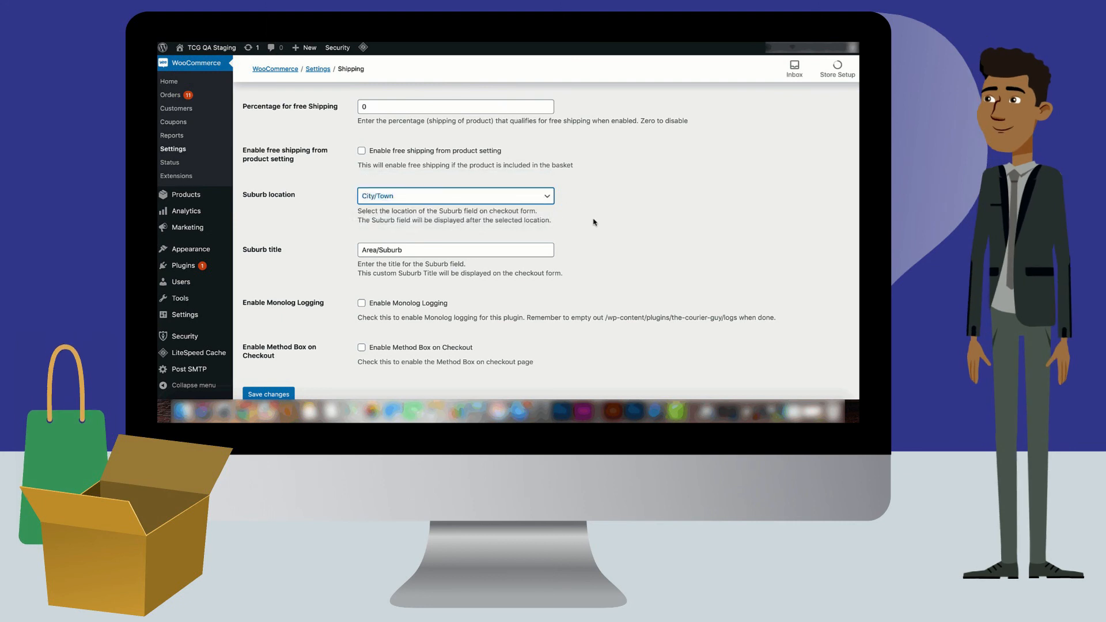